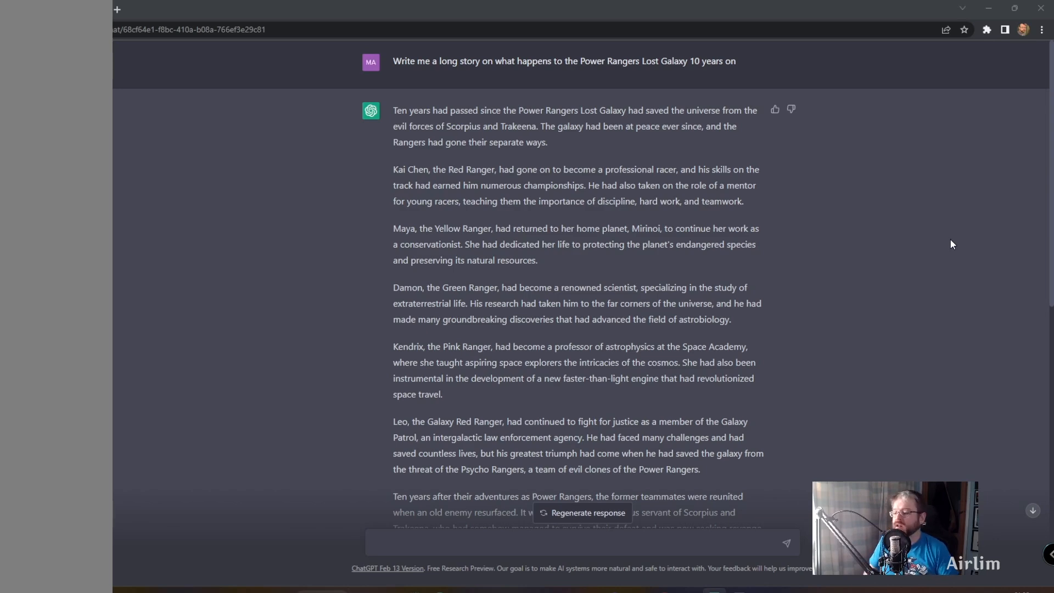
mouse_move(940, 282)
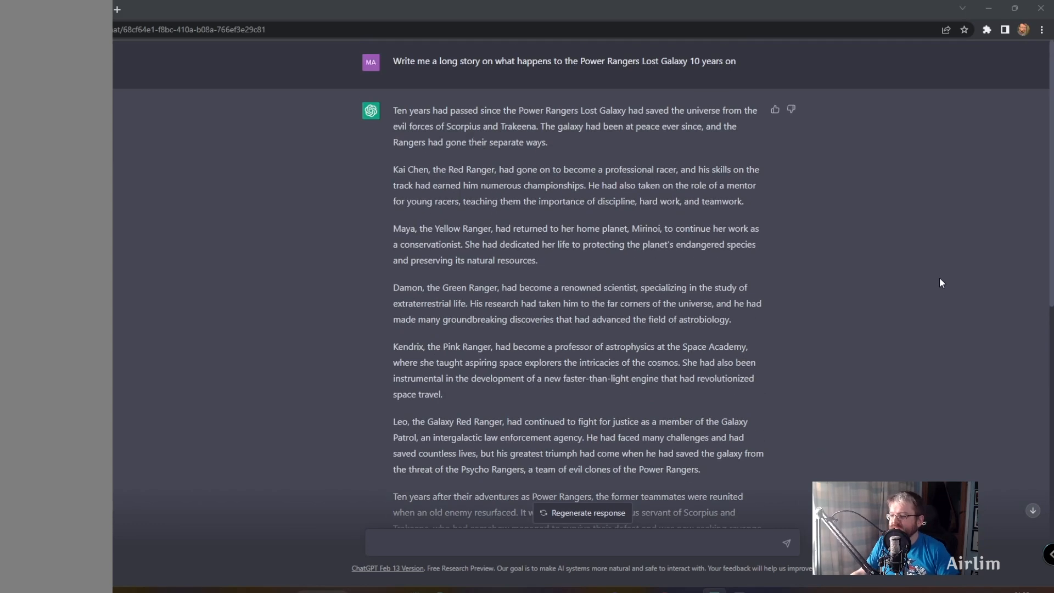
scroll("down", 3)
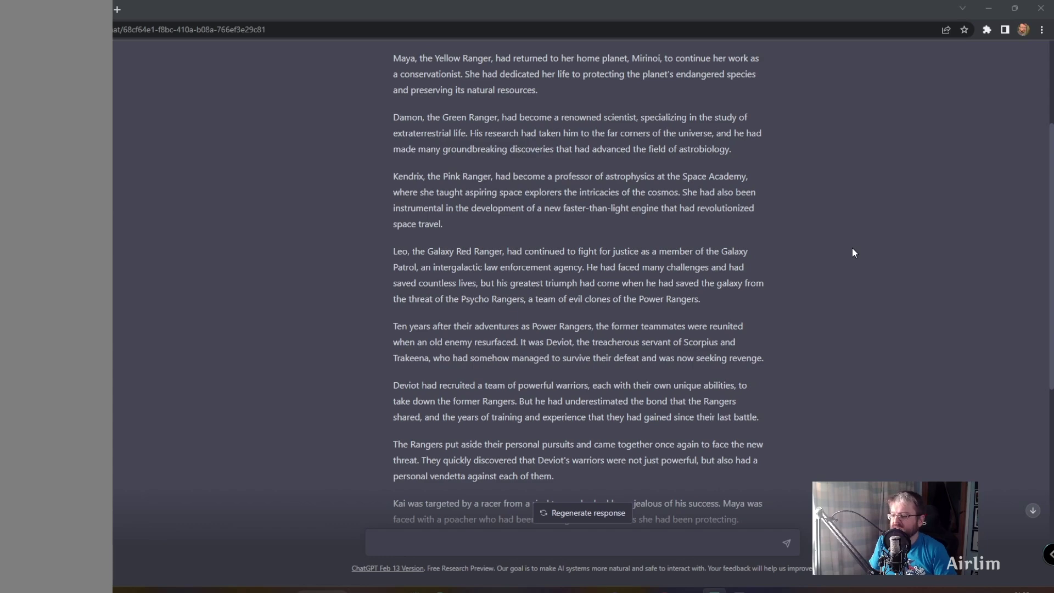
scroll("up", 3)
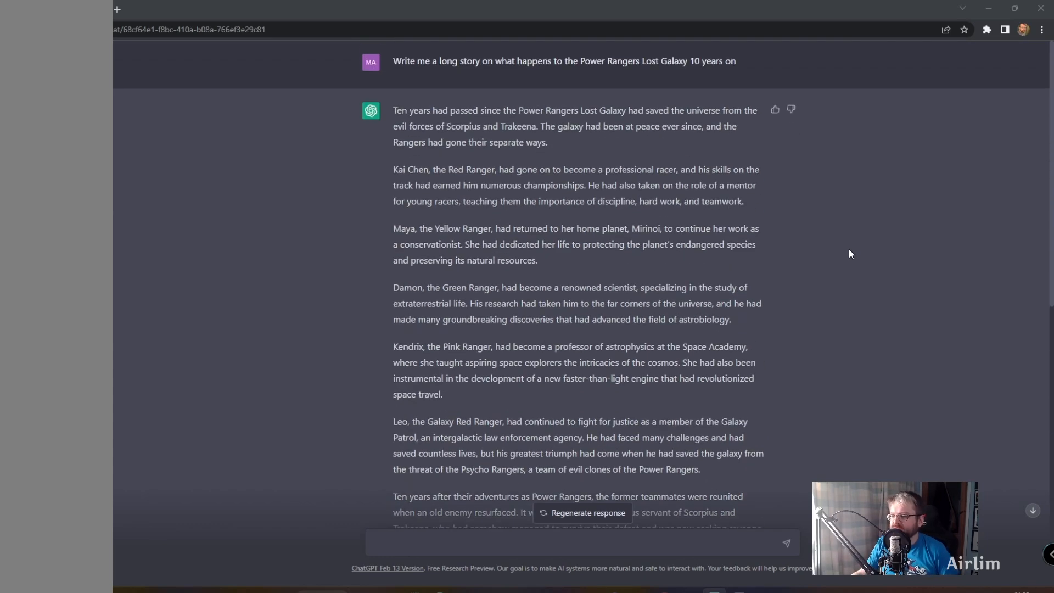
scroll("down", 3)
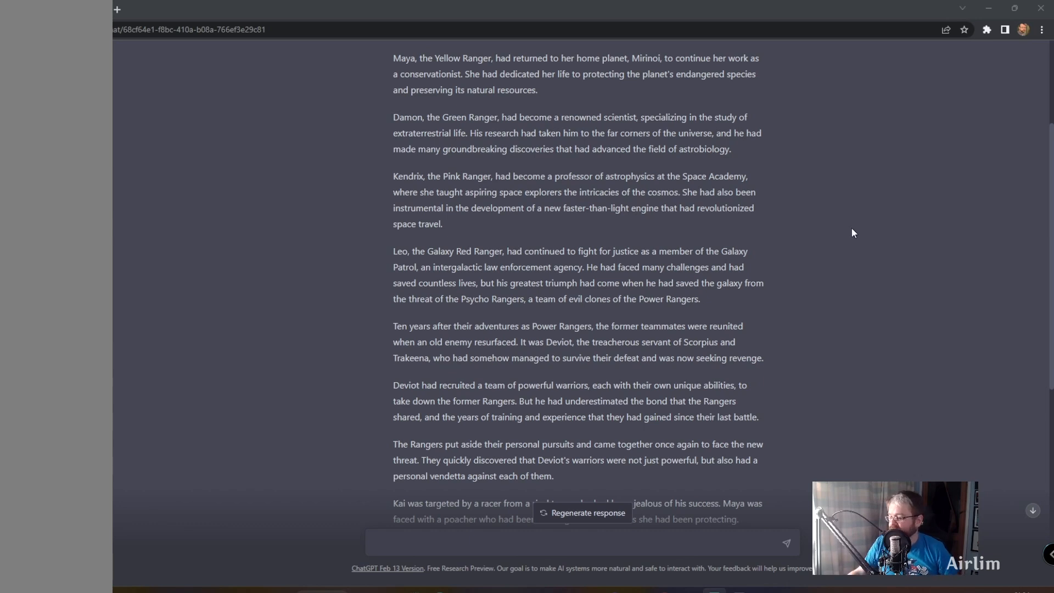
scroll("down", 3)
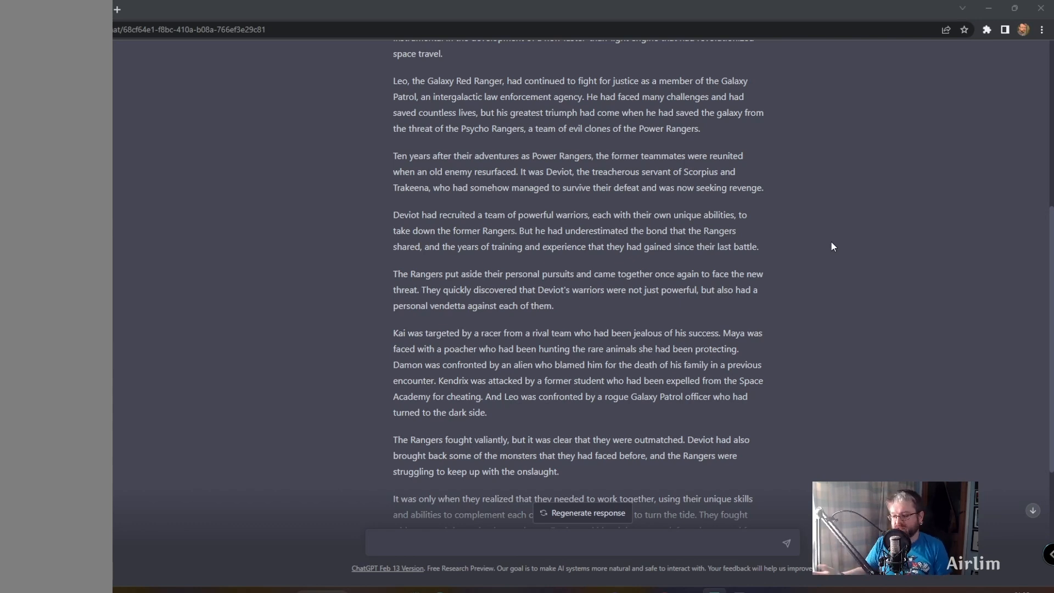
scroll("down", 3)
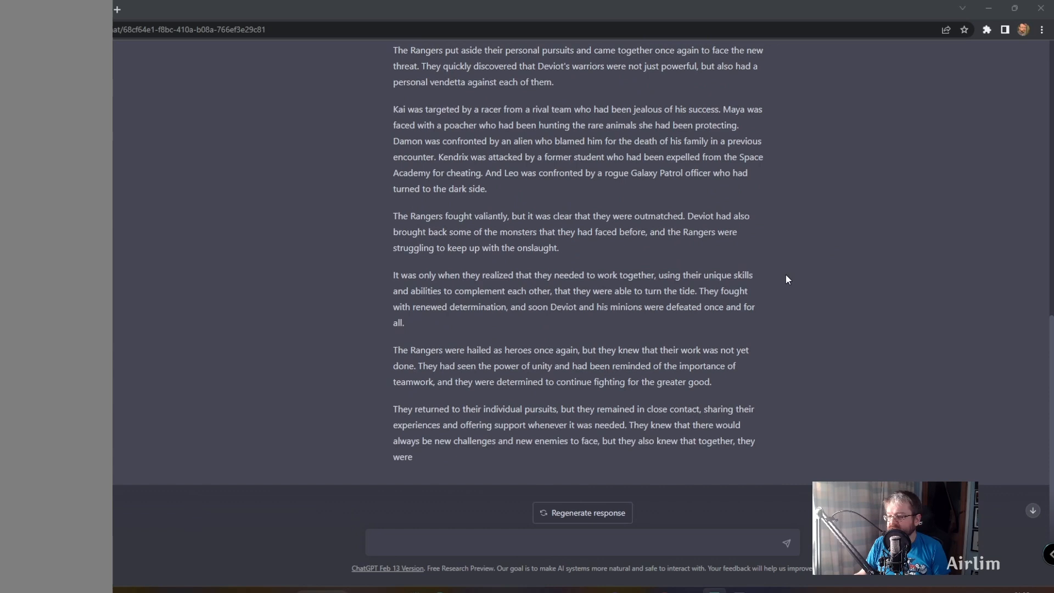
scroll("up", 3)
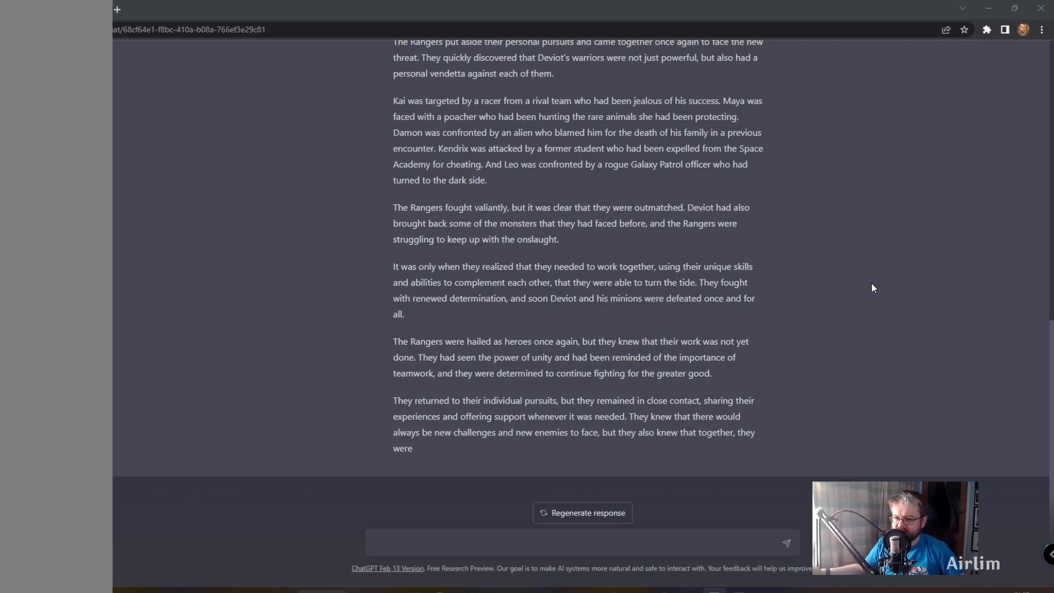
scroll("up", 3)
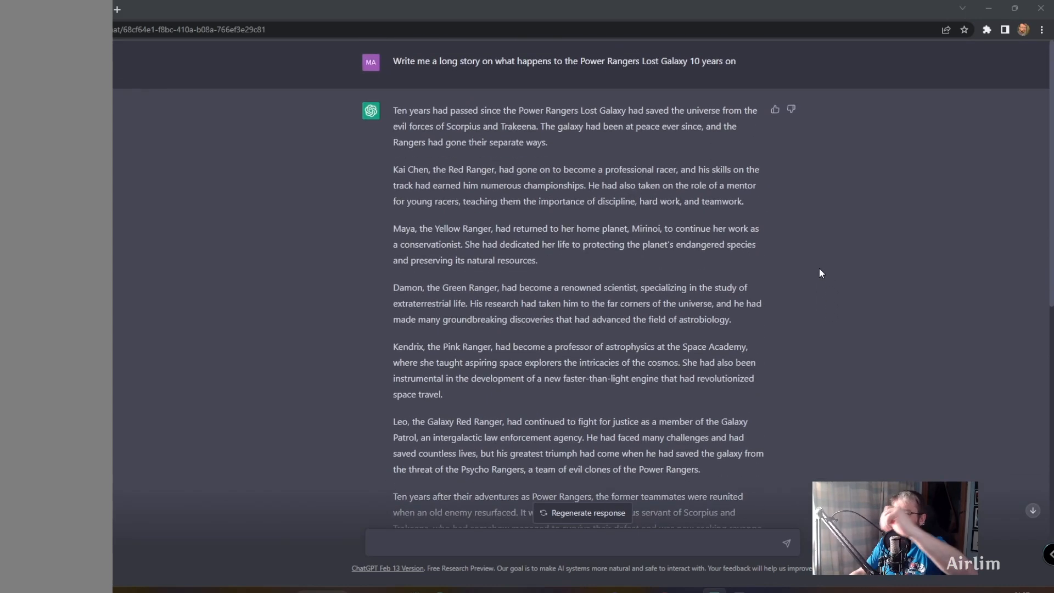